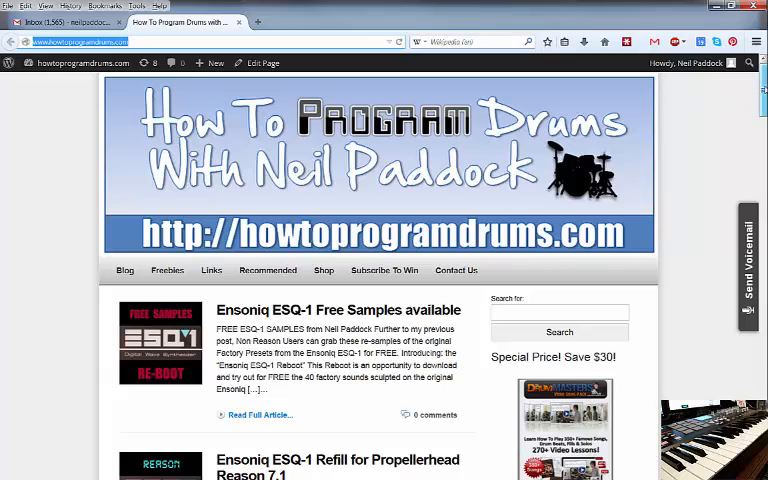
Step: Open the full ESQ-1 Refill article and scroll down to its download image
scroll(down, 3)
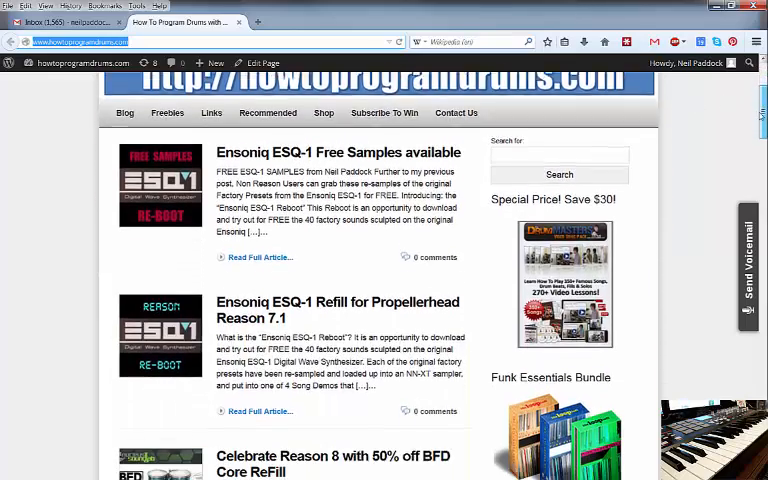
scroll(down, 3)
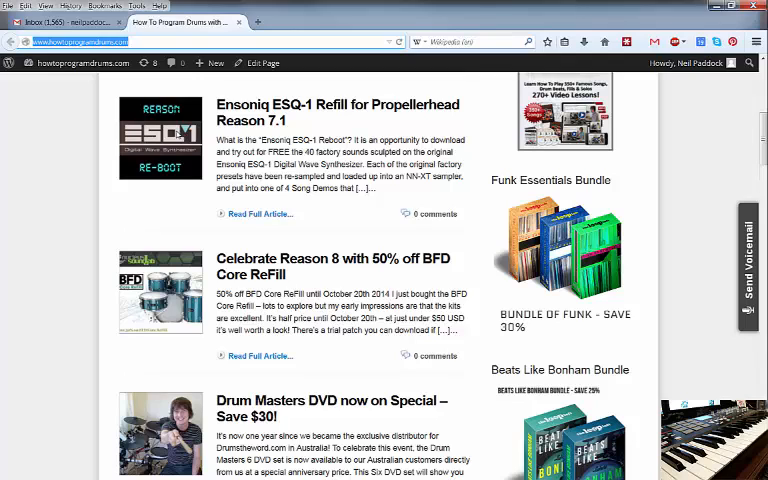
click(259, 214)
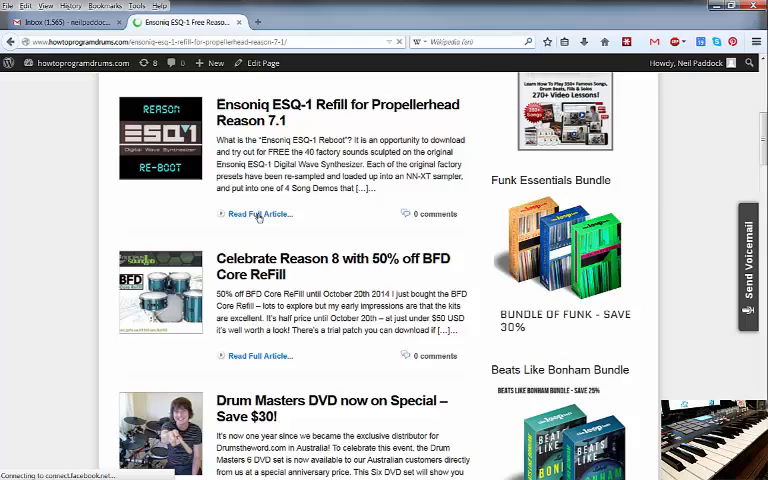
scroll(up, 3)
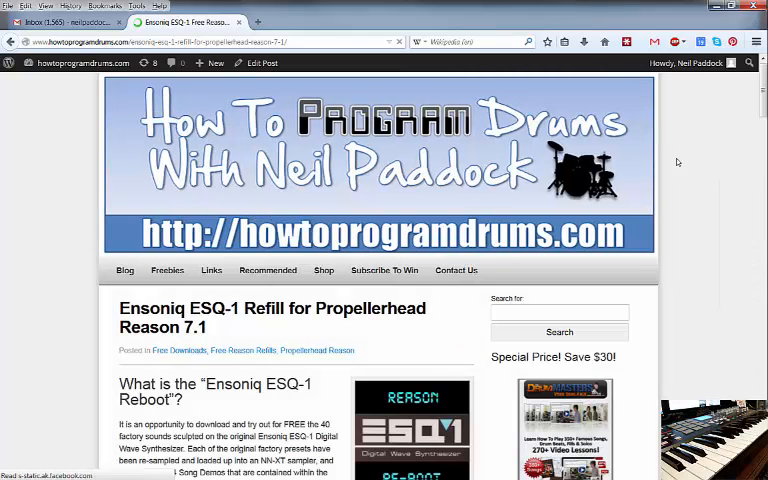
scroll(down, 3)
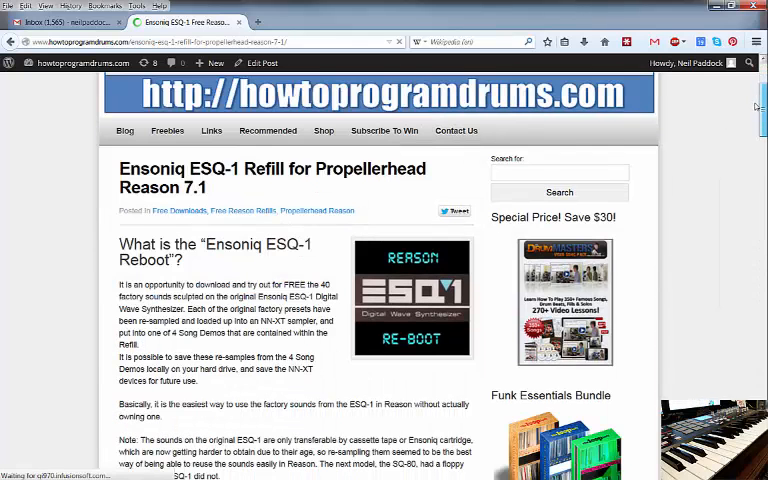
scroll(down, 3)
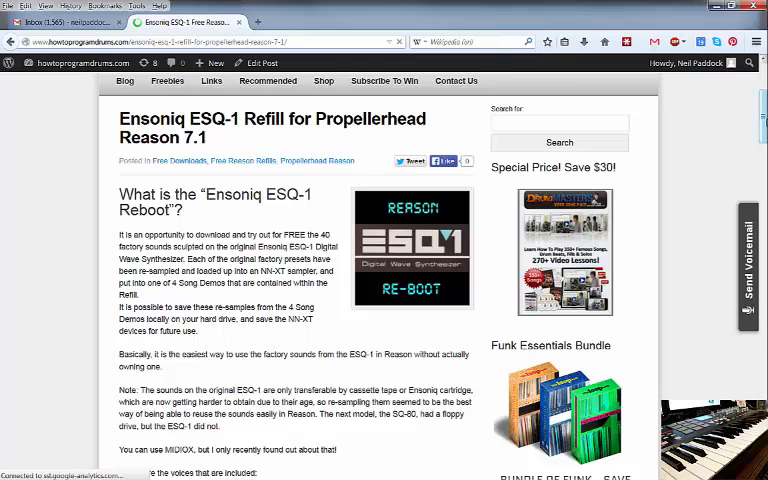
scroll(down, 3)
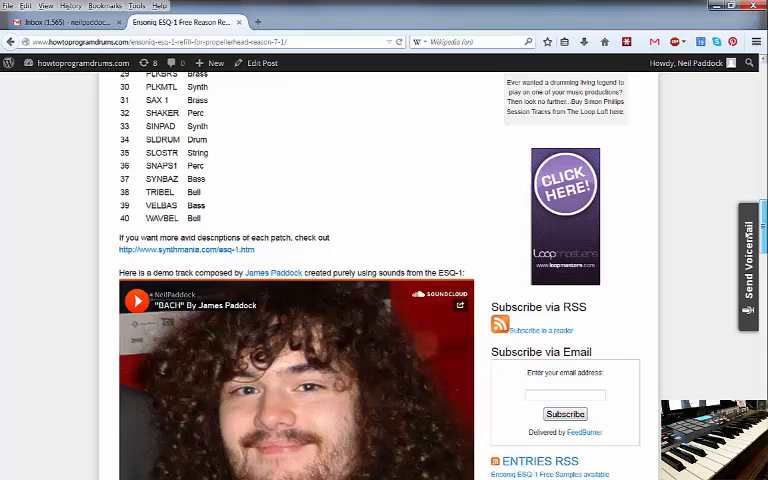
scroll(down, 3)
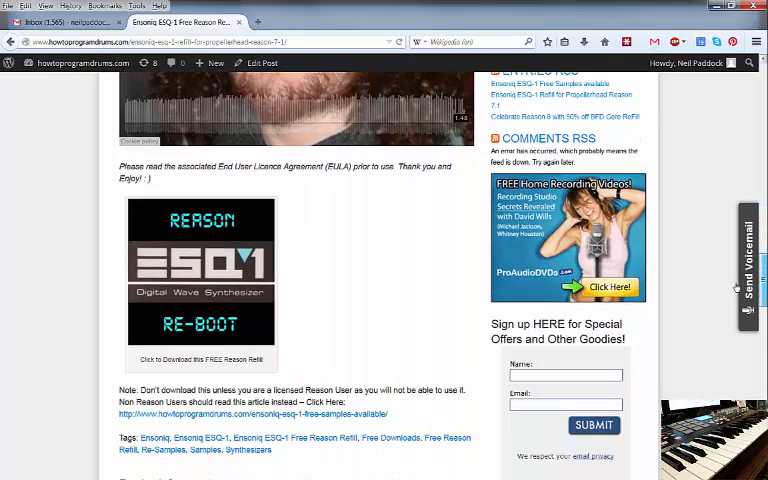
mouse_move(205, 277)
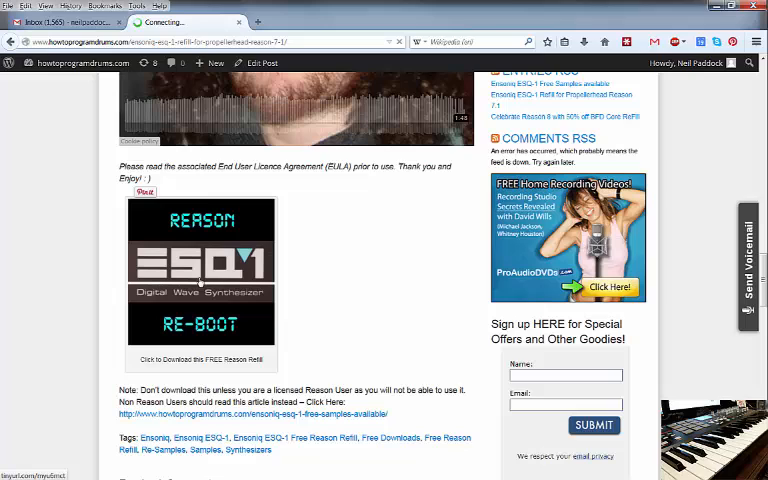
Step: Download the free ESQ-1 Reboot refill and confirm saving the zip file
click(201, 360)
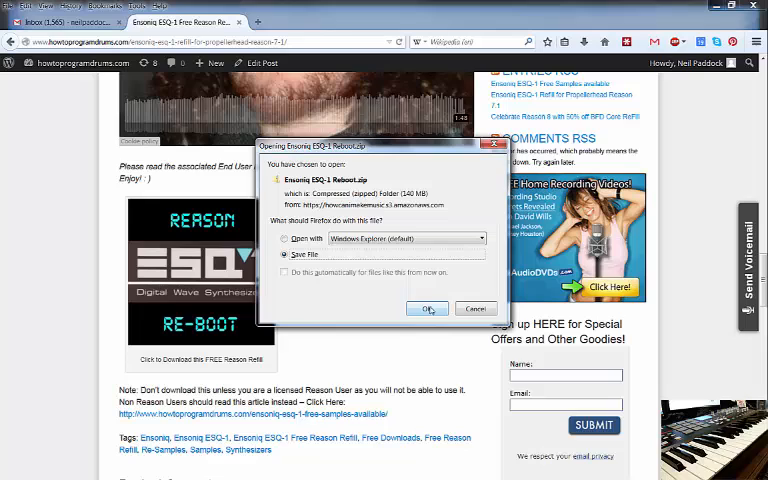
mouse_move(422, 269)
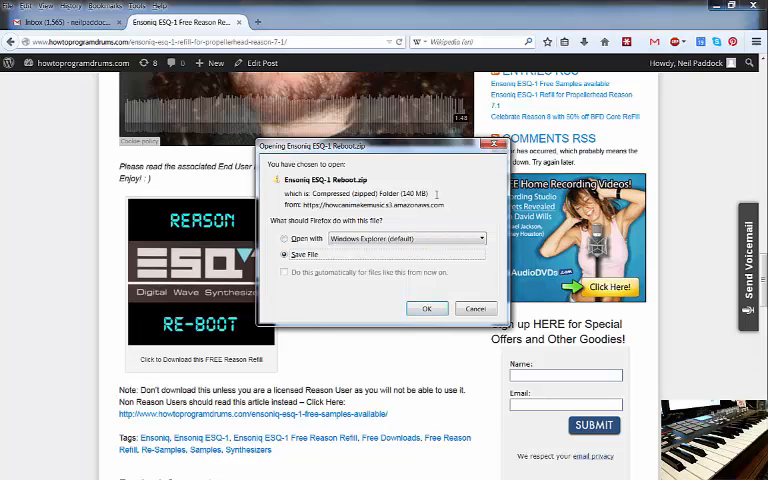
click(475, 308)
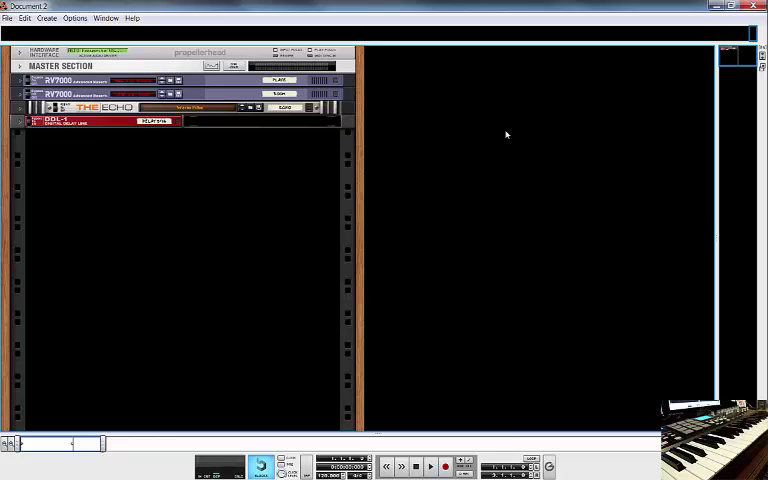
mouse_move(175, 204)
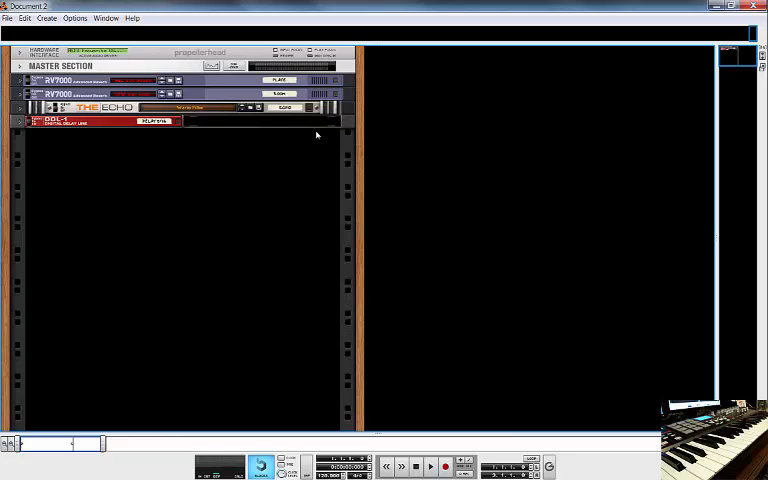
mouse_move(239, 132)
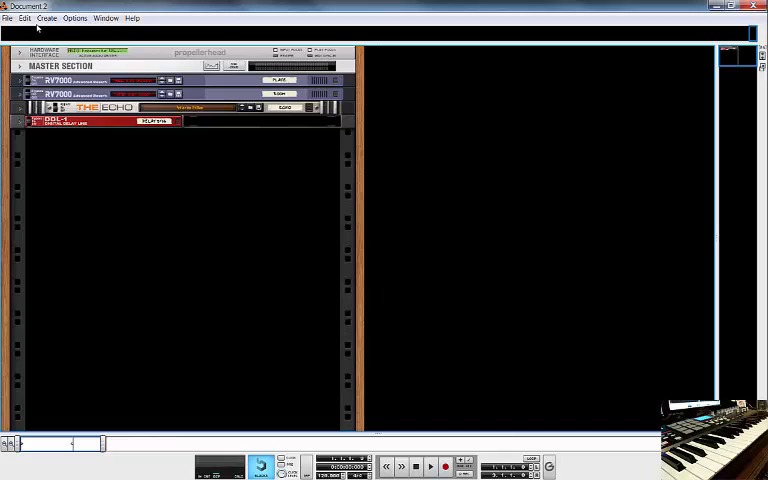
Step: Open the File menu to browse for a saved song
click(8, 18)
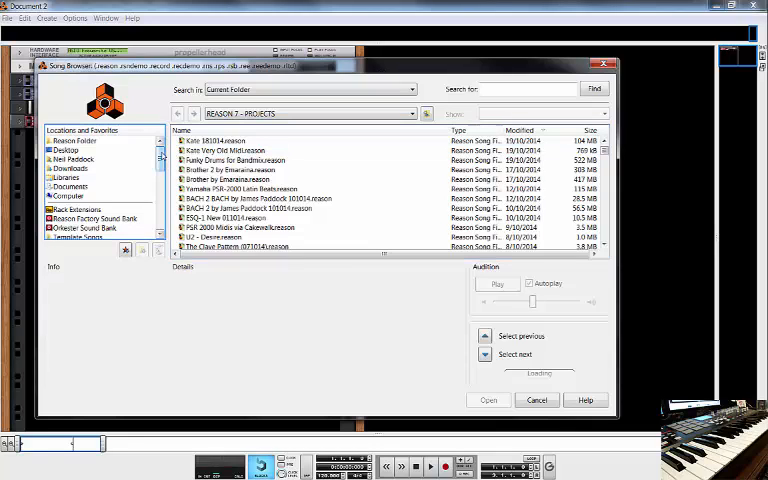
Step: Open ESQ-1 10s ReSamples 01-10.reason from the refill's Reason Demos folder
scroll(down, 3)
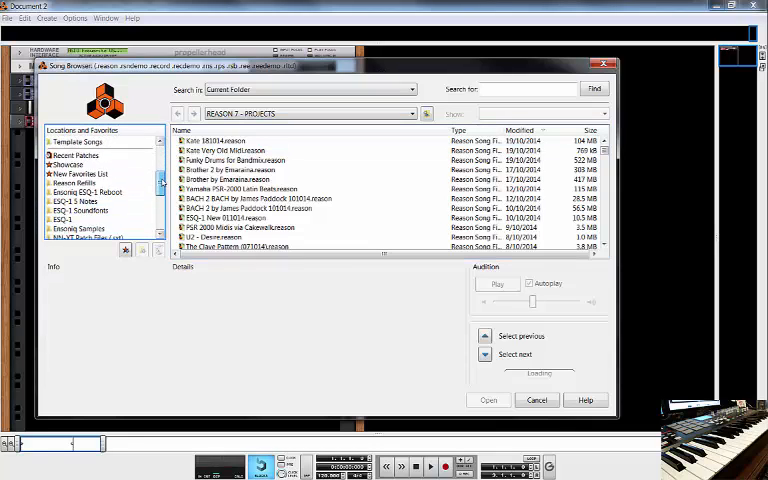
scroll(down, 3)
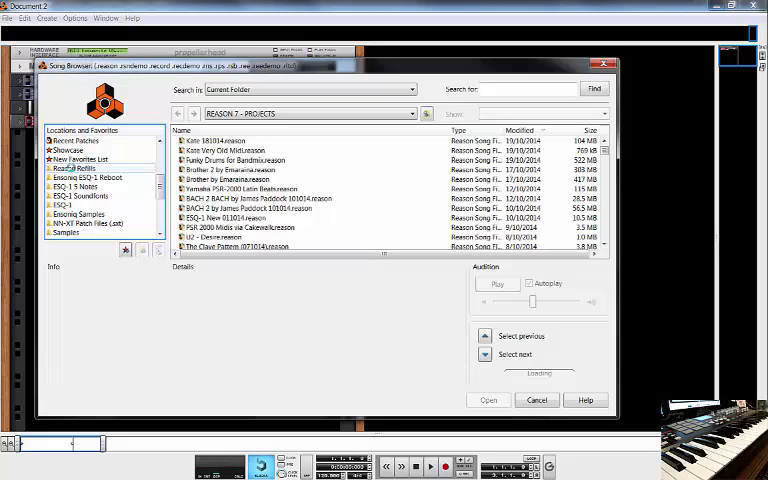
click(73, 168)
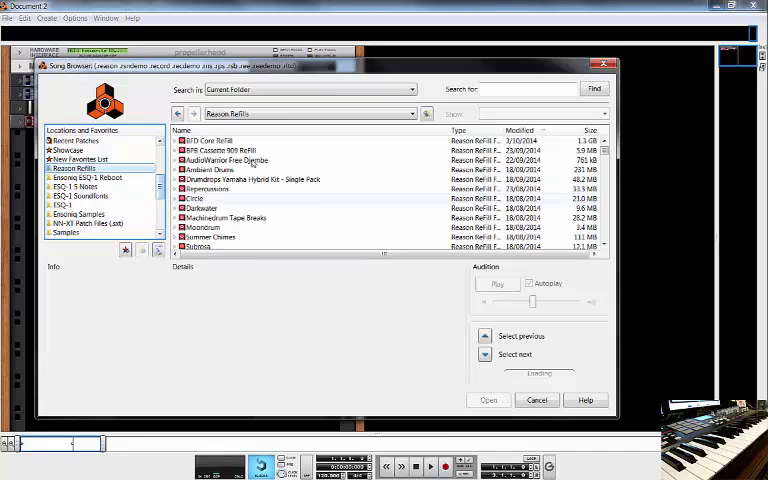
scroll(down, 3)
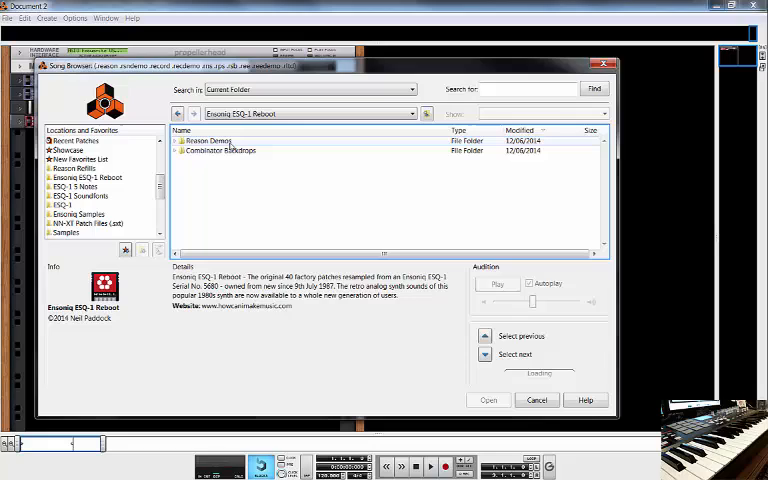
double_click(216, 140)
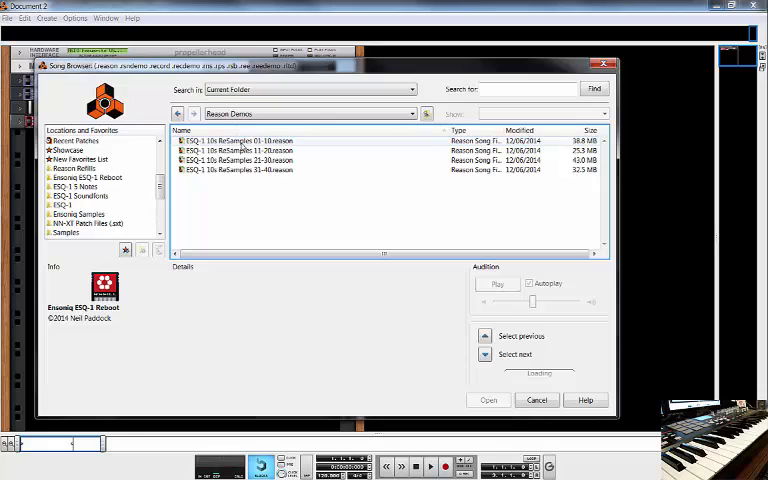
click(238, 140)
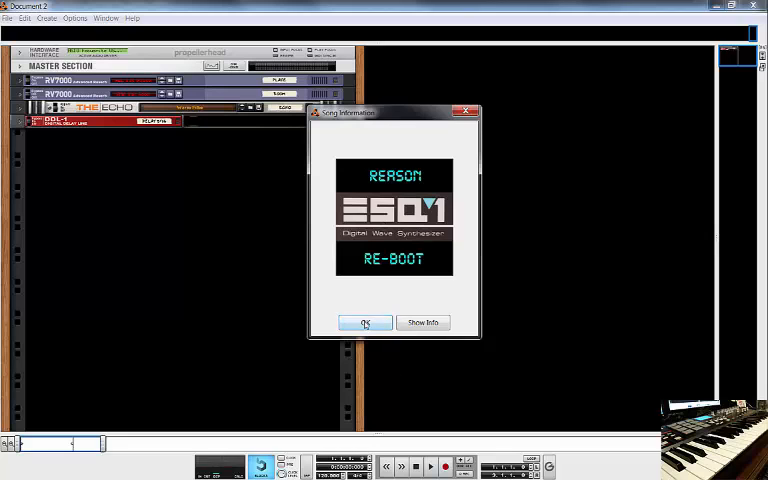
Step: Dismiss the Song Information splash with OK
click(364, 322)
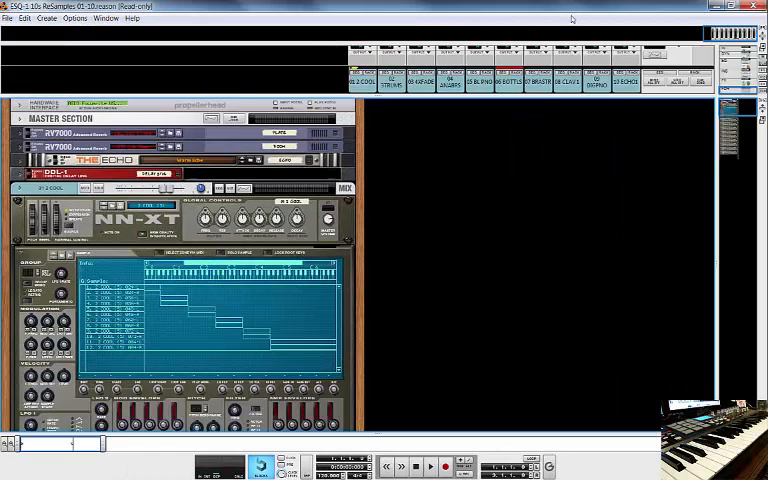
mouse_move(545, 129)
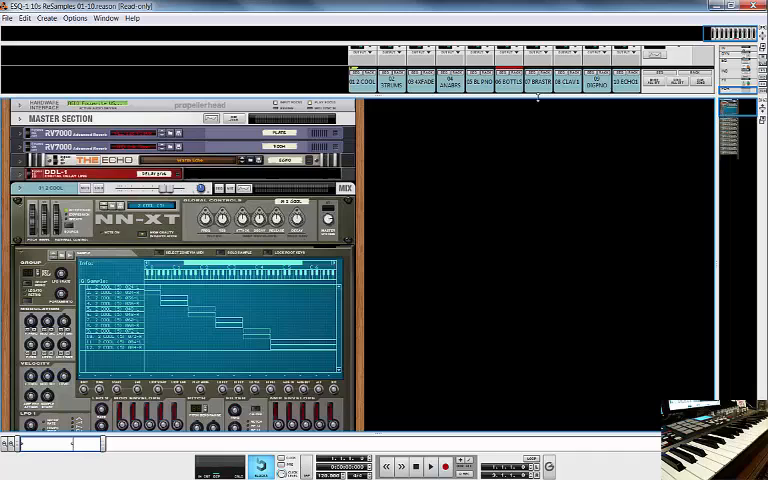
mouse_move(471, 207)
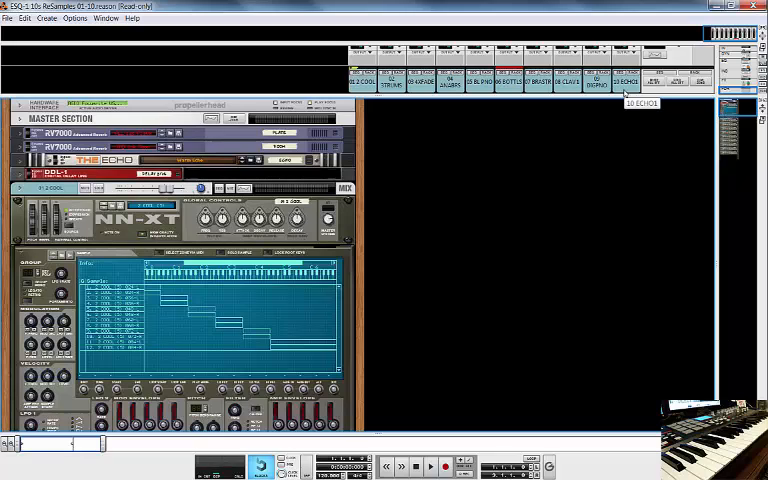
mouse_move(620, 92)
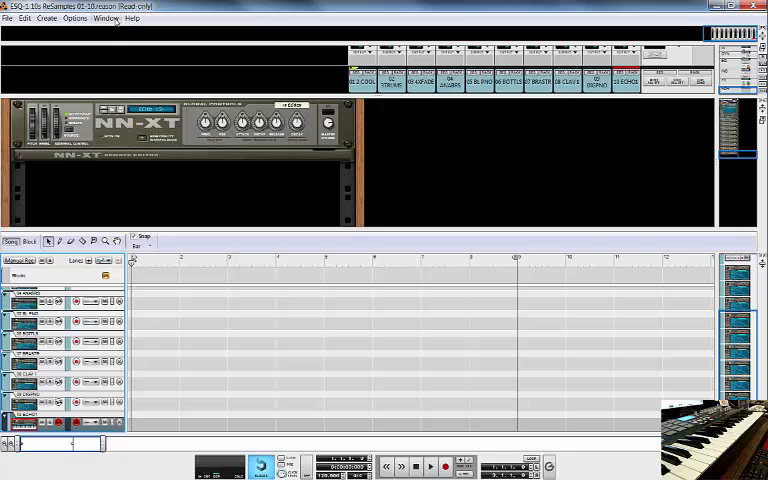
Step: Close the ESQ-1 10s ReSamples 01-10 demo song via the File menu
click(9, 18)
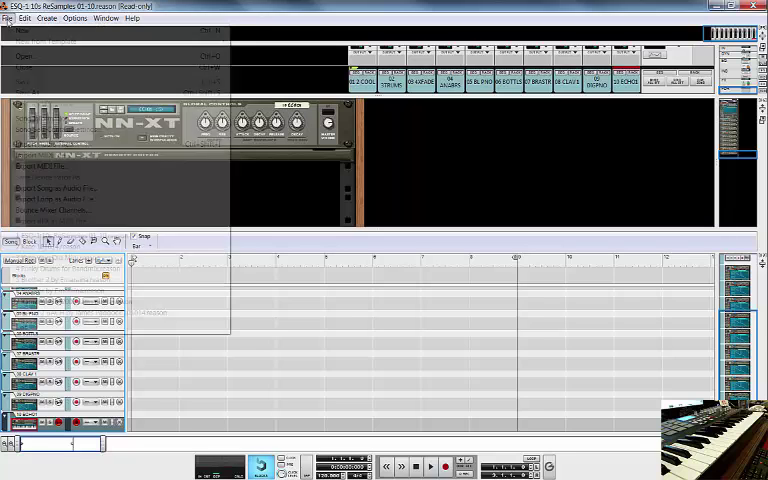
click(18, 31)
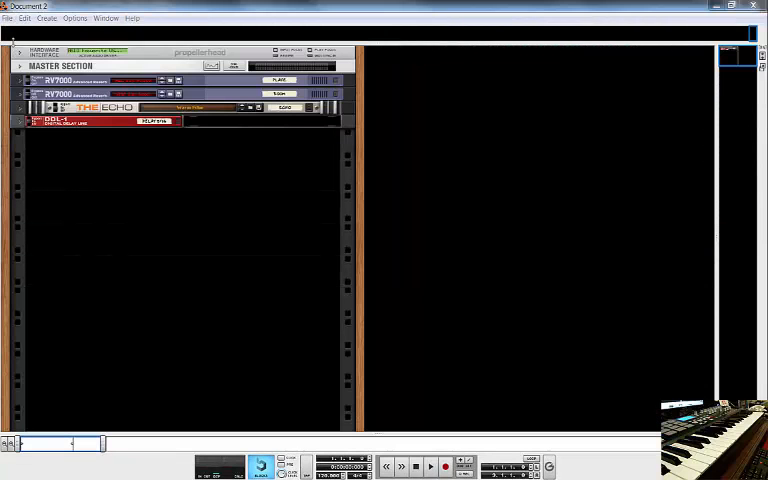
click(8, 18)
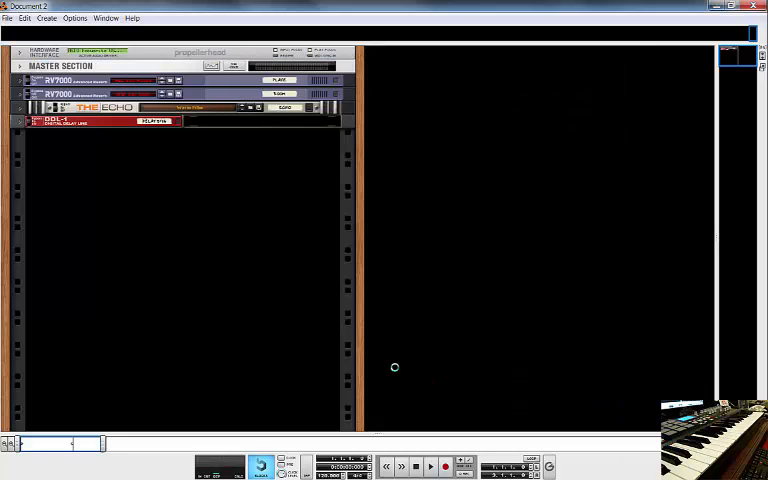
mouse_move(200, 252)
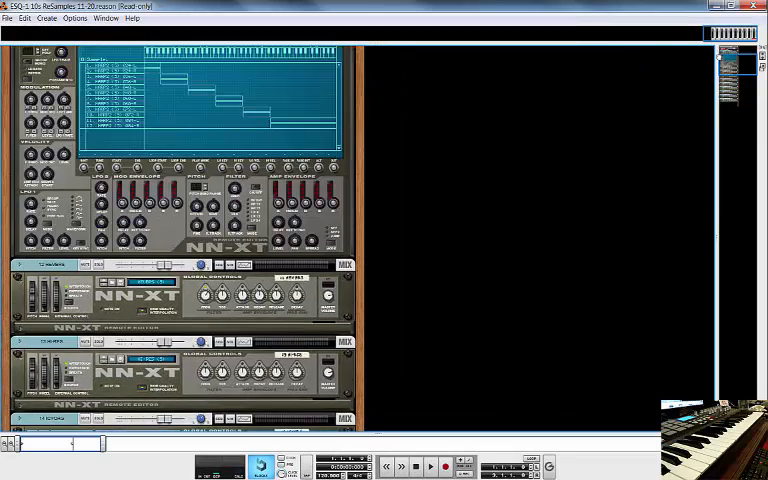
Step: Scroll back up and bring up the File menu commands
scroll(up, 3)
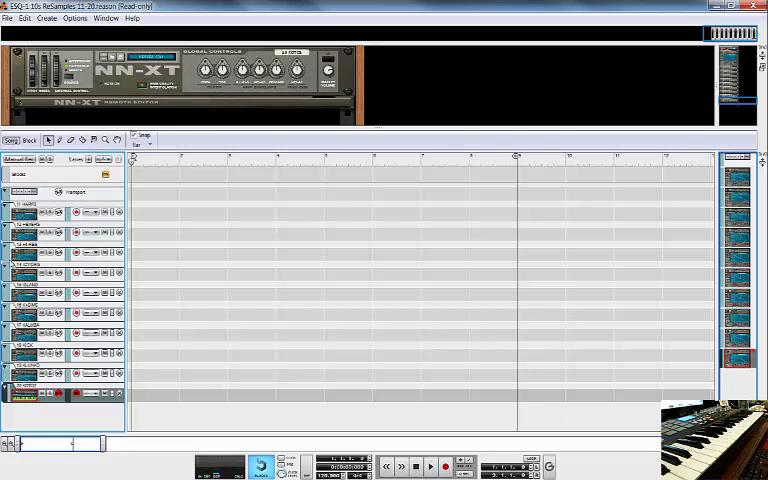
click(8, 18)
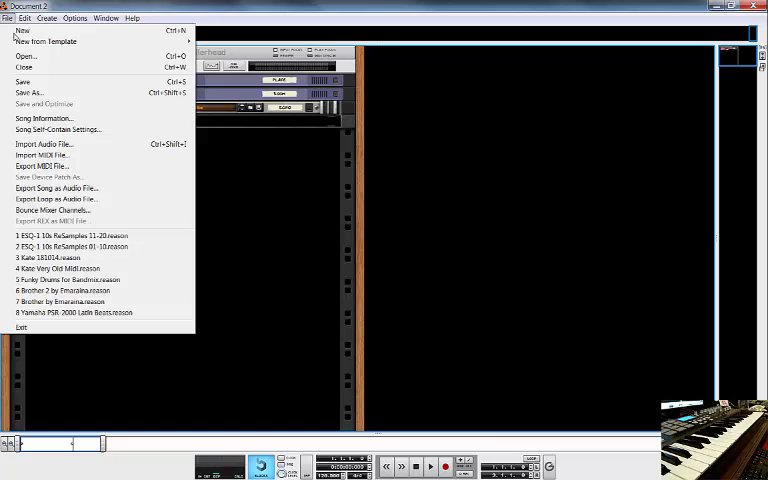
mouse_move(45, 41)
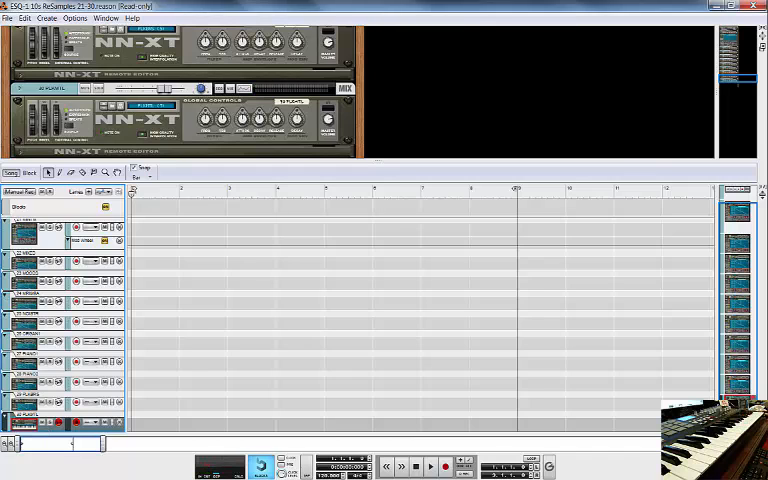
Step: Close the 21-30 demo song and open ESQ-1 10s ReSamples 31-40
click(8, 18)
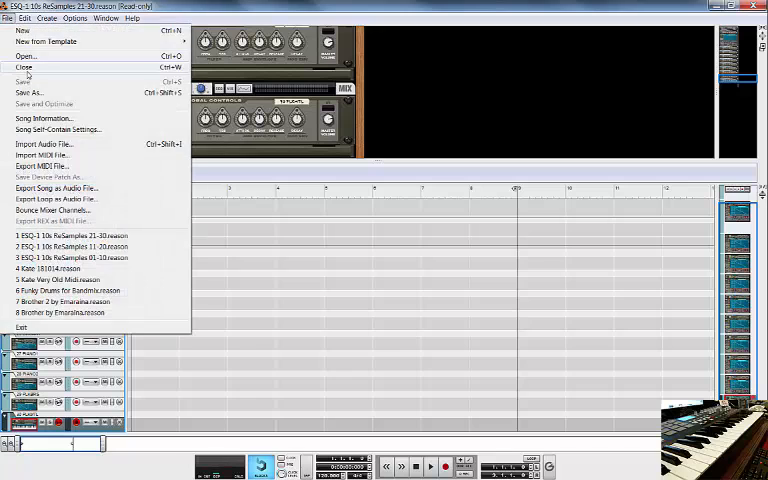
click(22, 30)
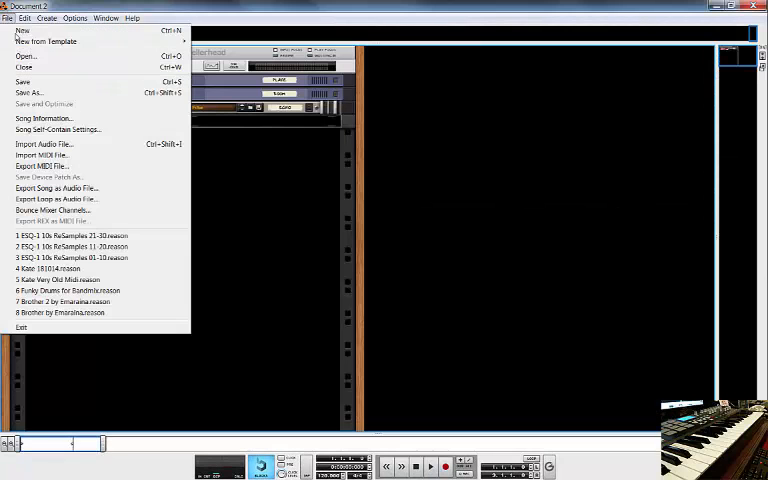
click(27, 56)
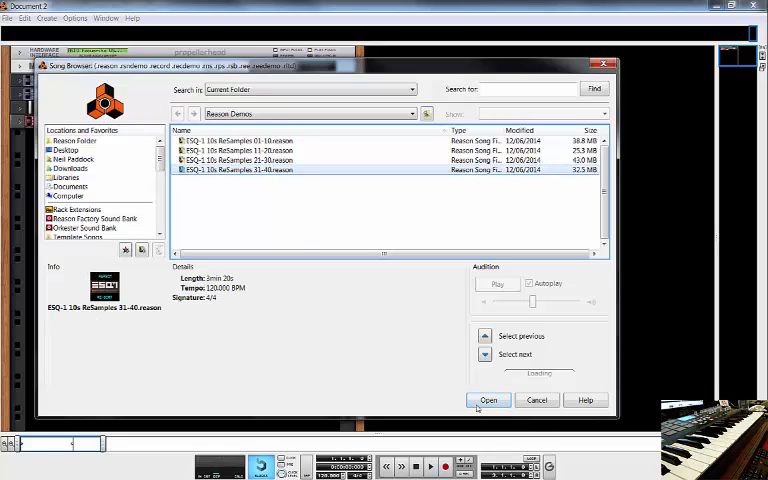
click(488, 400)
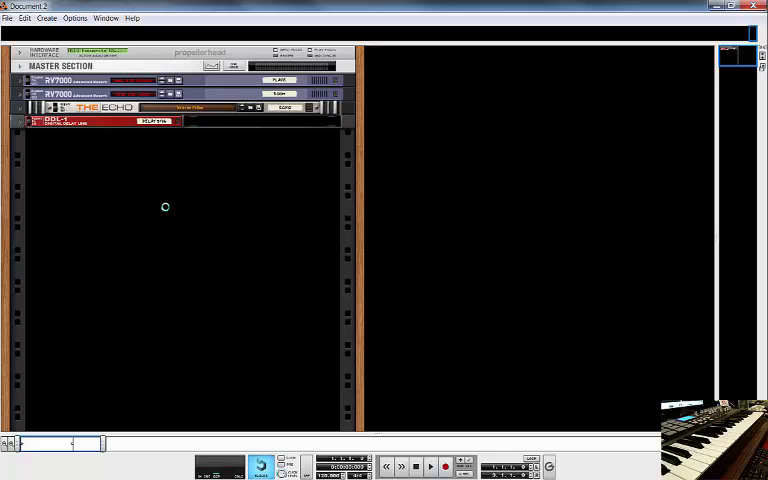
mouse_move(272, 430)
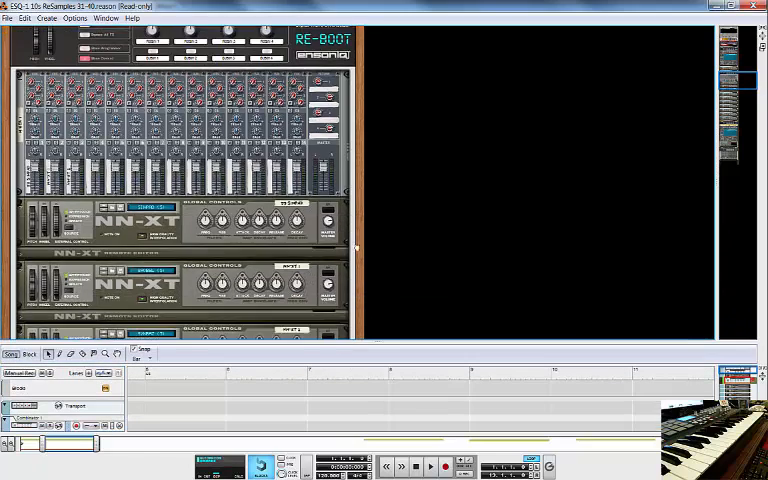
Step: Select the next NN-XT track in the sequencer to audition its patch
scroll(down, 3)
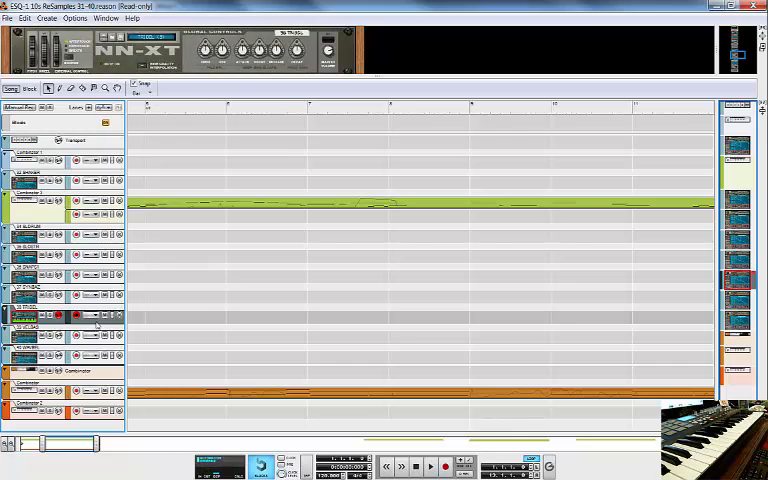
click(30, 335)
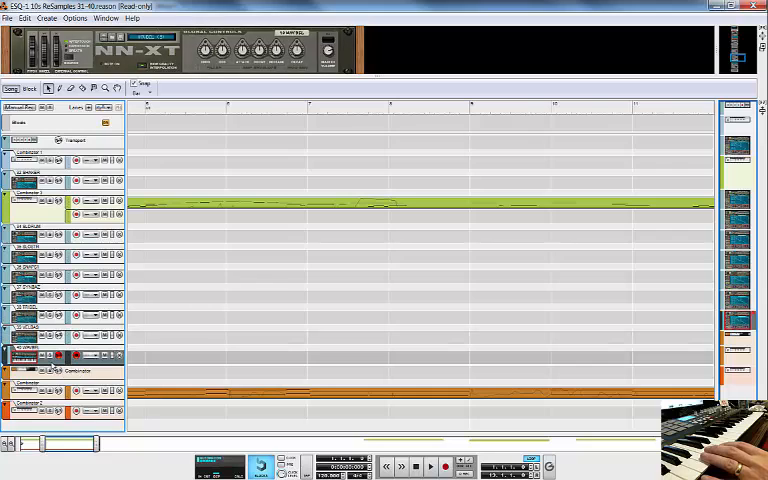
mouse_move(57, 356)
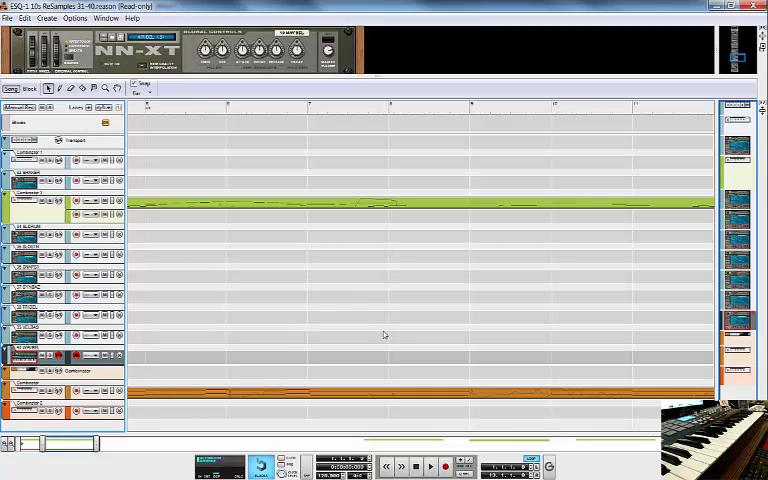
mouse_move(390, 314)
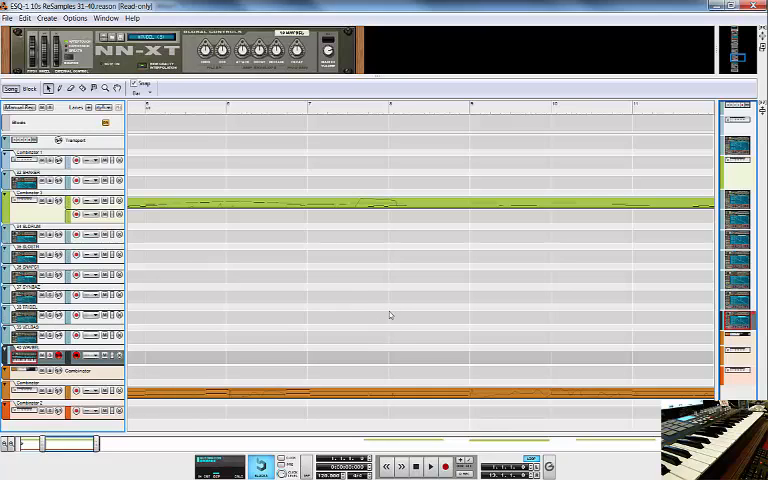